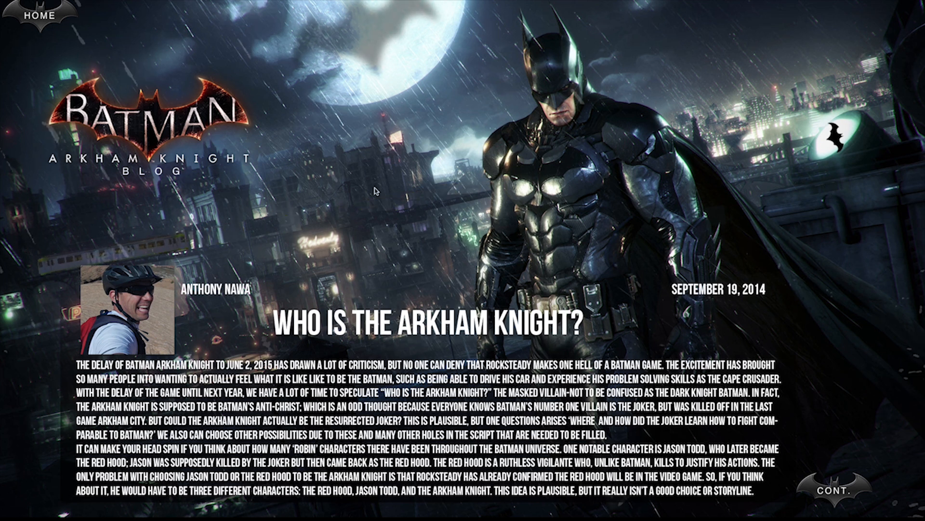
mouse_move(823, 226)
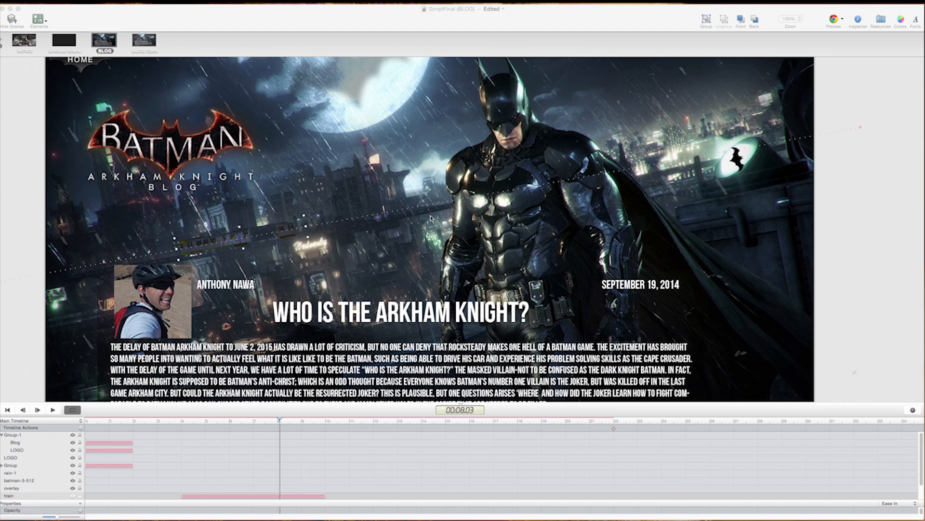
mouse_move(434, 218)
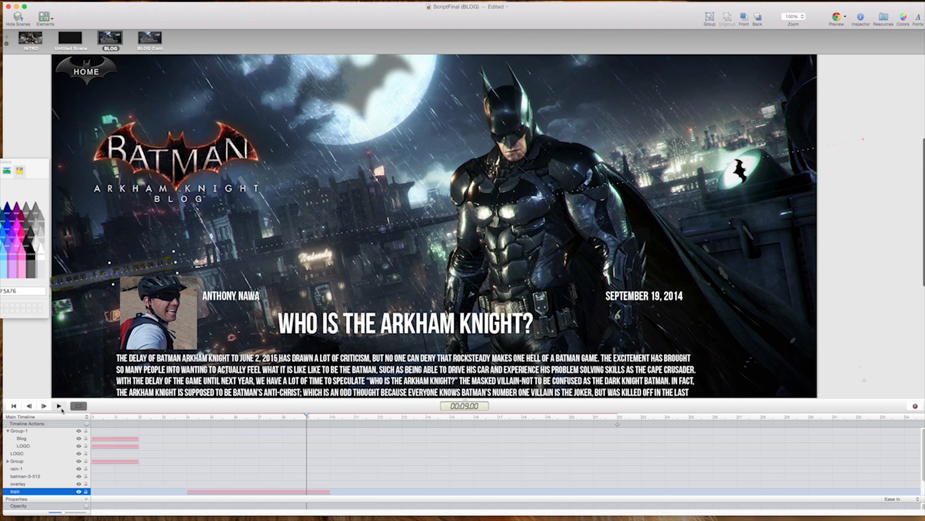
- Animate the Signal layer from 2s to about 22s, placing the bat silhouette over the moon
click(60, 406)
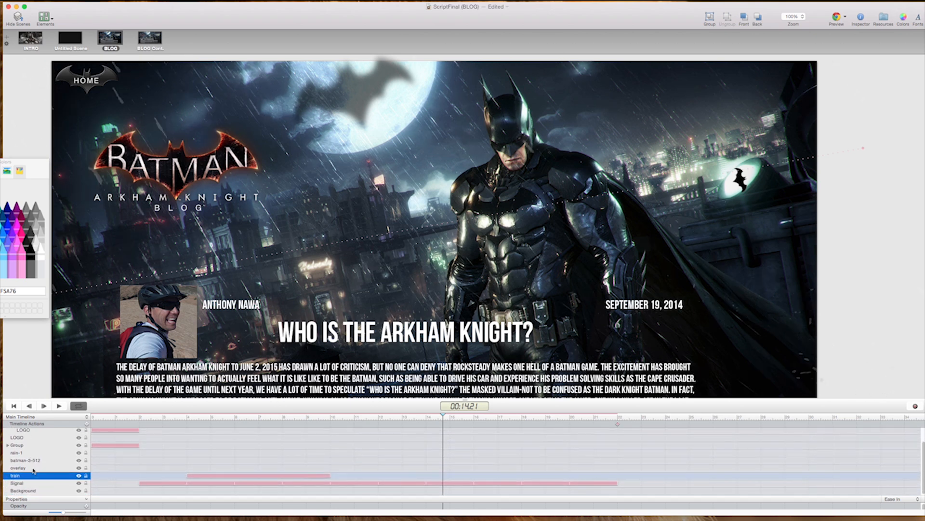
- Change the Signal layer's Opacity keyframes from Ease In to Ease In Out timing
click(15, 482)
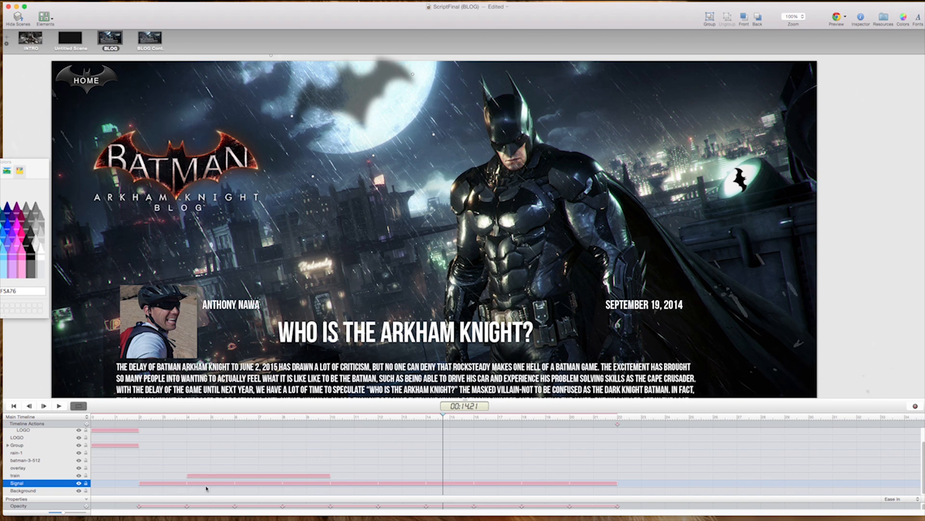
mouse_move(354, 503)
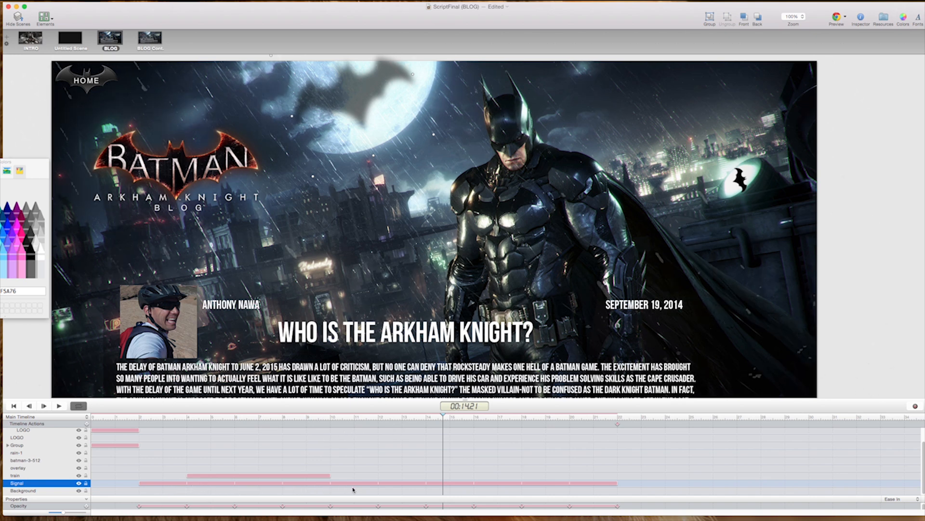
mouse_move(552, 486)
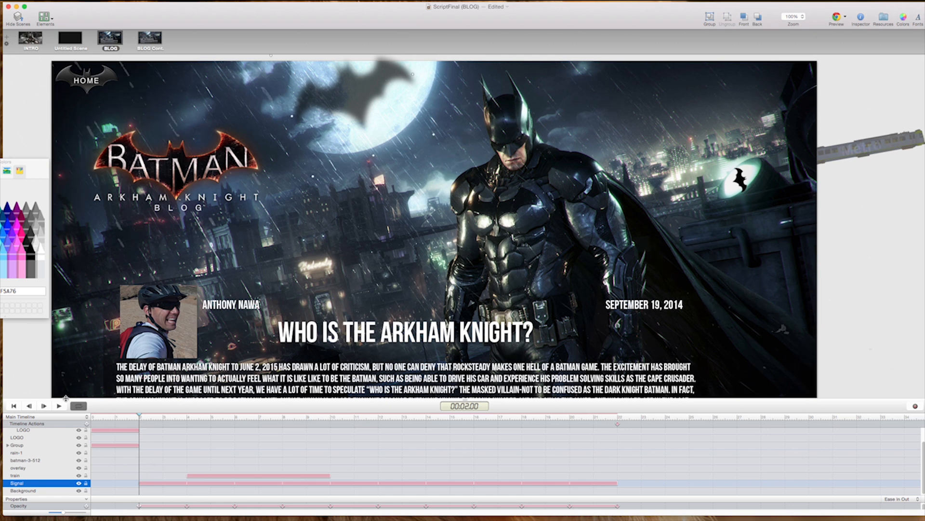
click(56, 406)
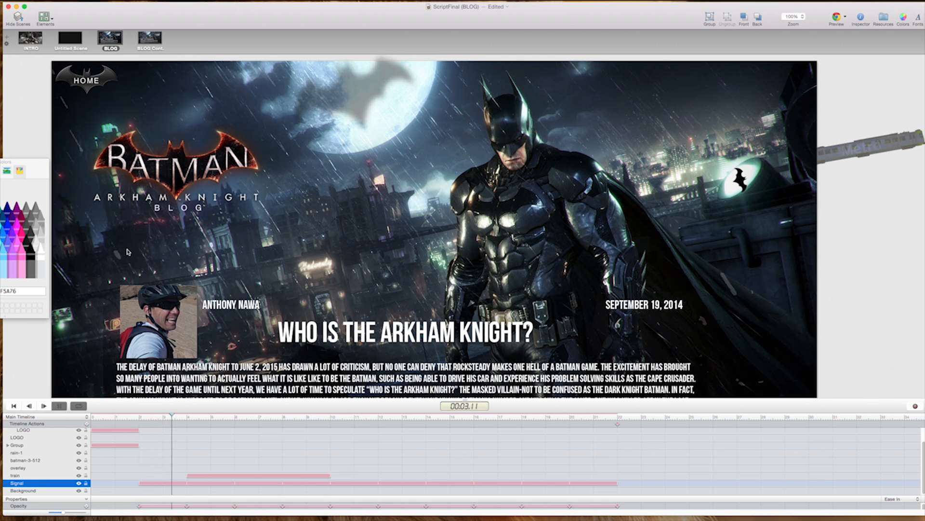
click(215, 416)
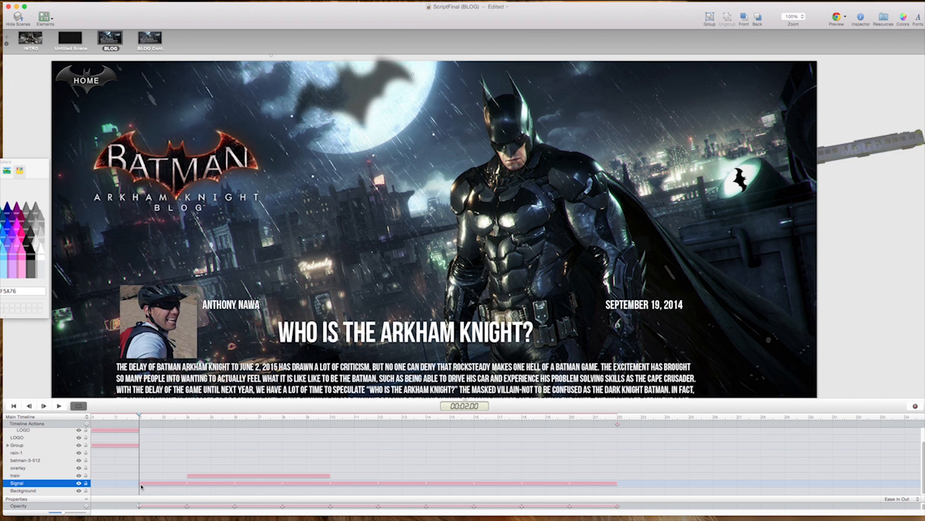
click(58, 405)
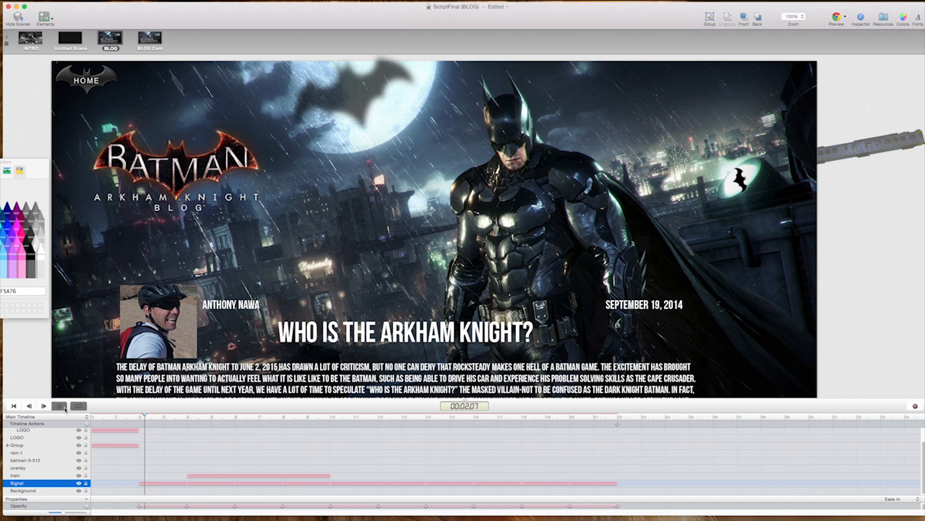
click(42, 406)
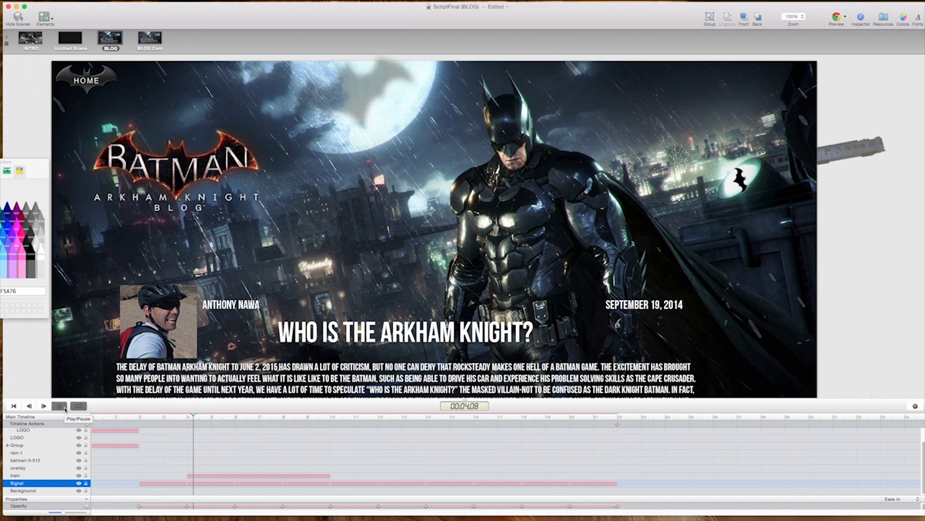
click(57, 405)
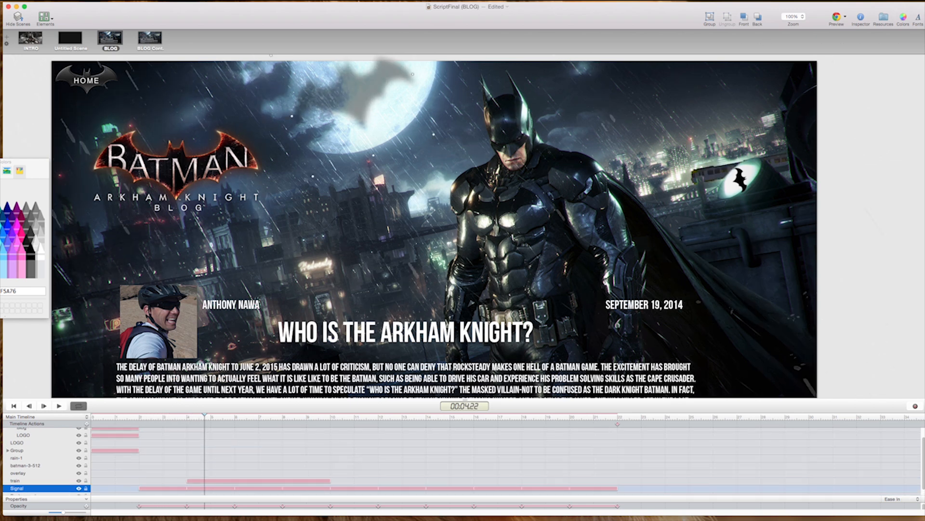
mouse_move(366, 265)
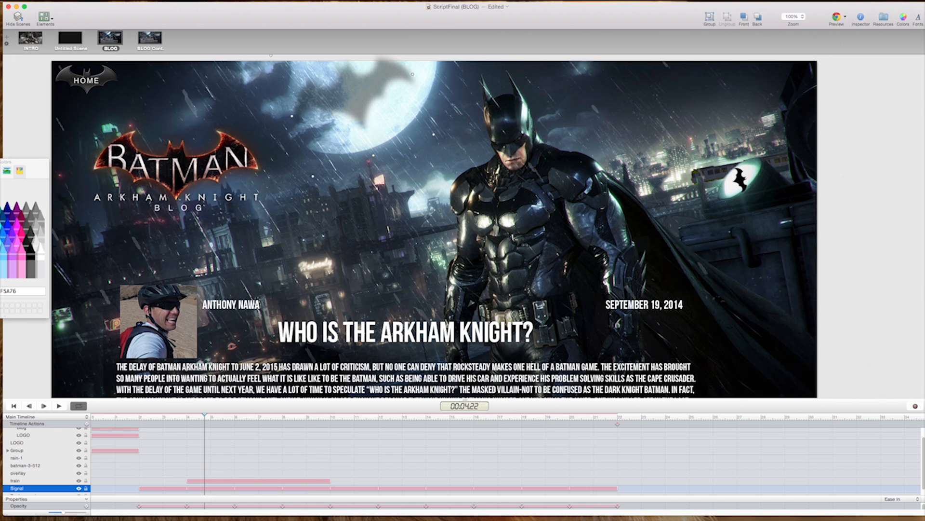
mouse_move(746, 108)
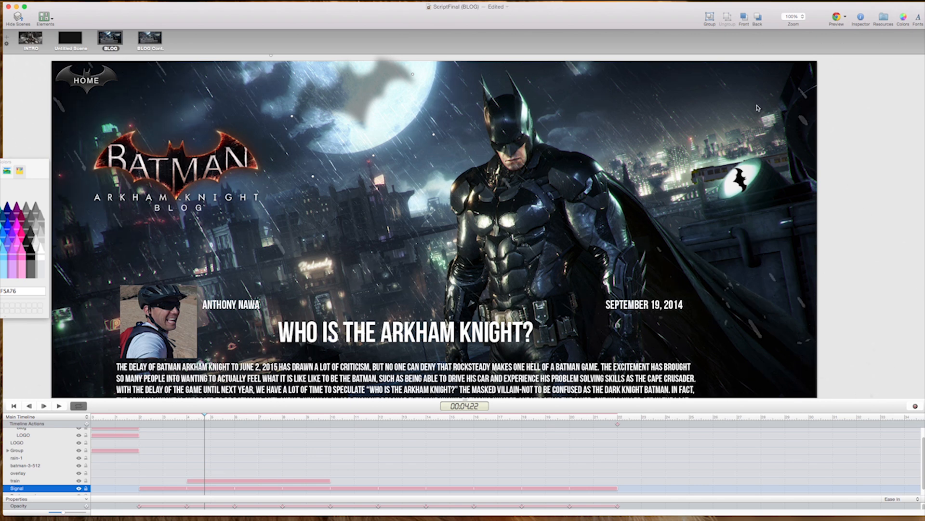